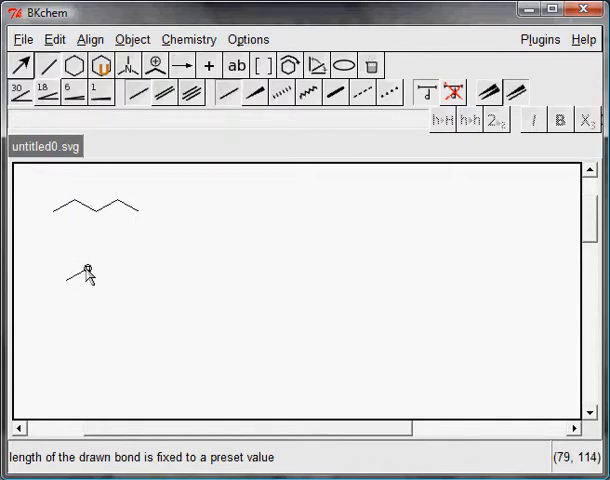
Step: Draw a bond on the canvas below the first chain to start a second chain
left_click_drag(80, 268, 96, 284)
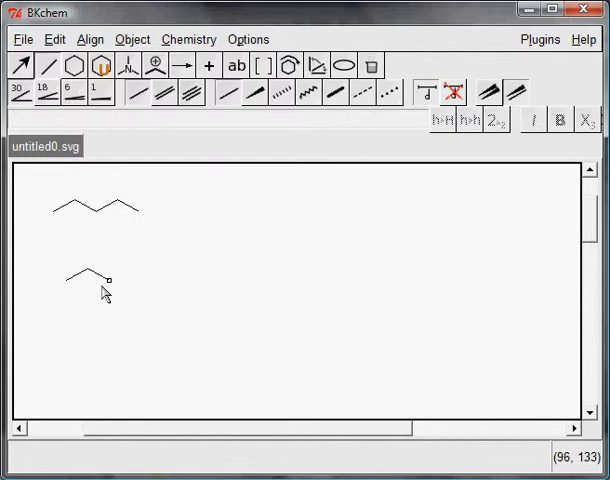
mouse_move(112, 296)
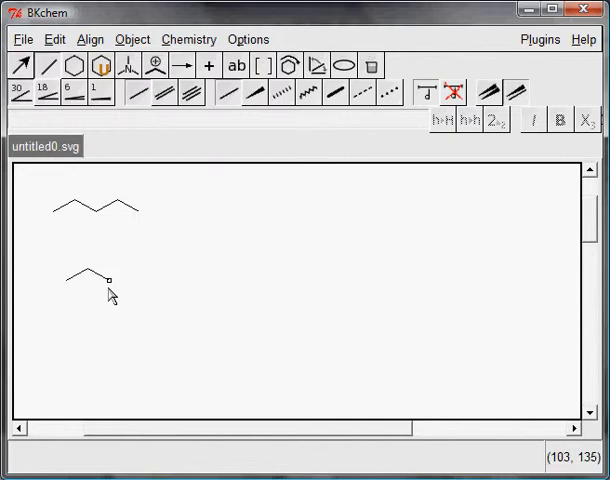
mouse_move(64, 216)
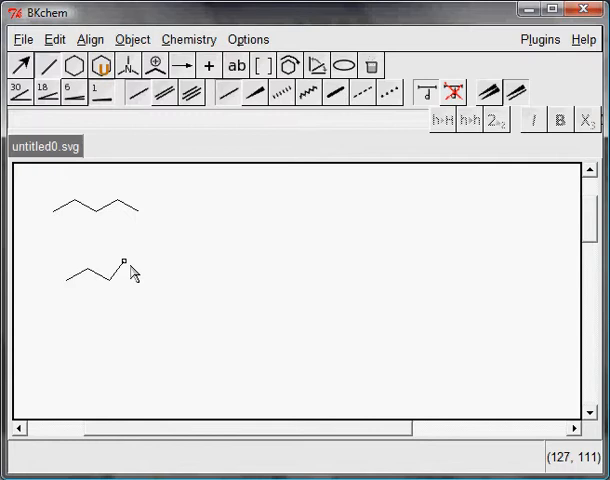
mouse_move(408, 152)
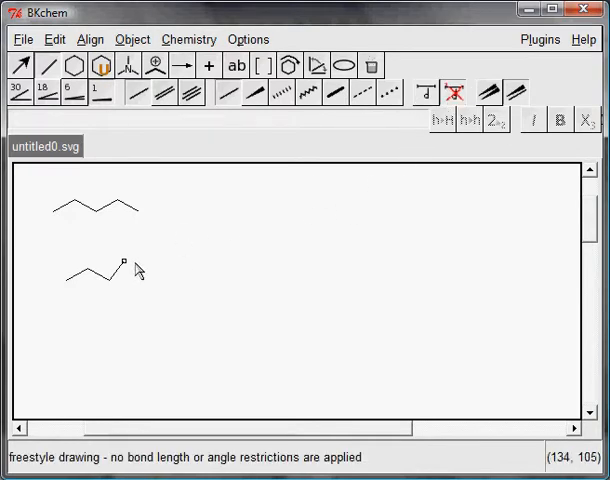
Step: Extend the lower chain with a freestyle bond dragged from its end atom
left_click_drag(120, 264, 158, 298)
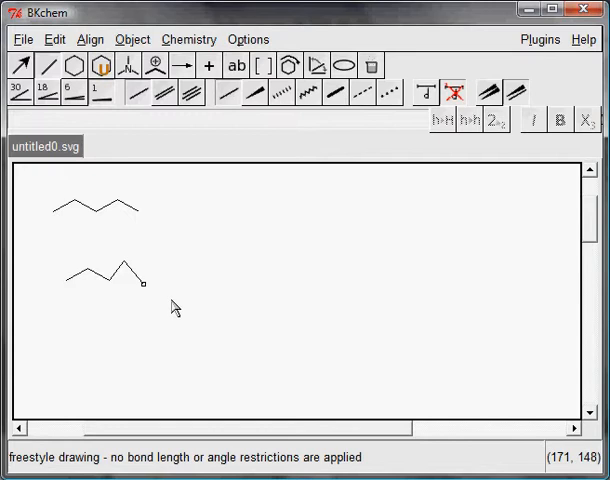
mouse_move(28, 92)
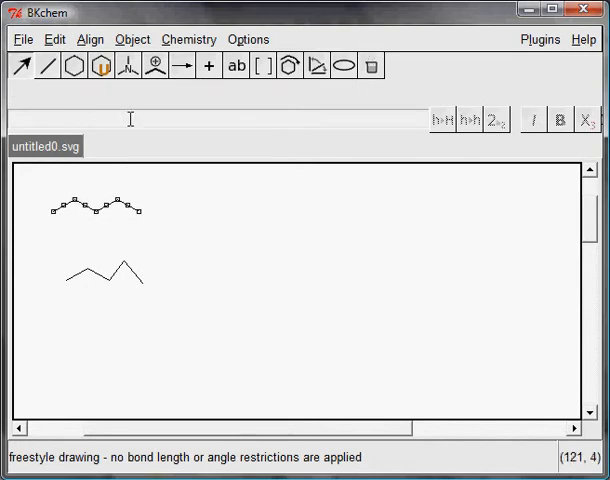
Step: Configure the upper chain's atoms to show atom names with hydrogens off
left_click(132, 40)
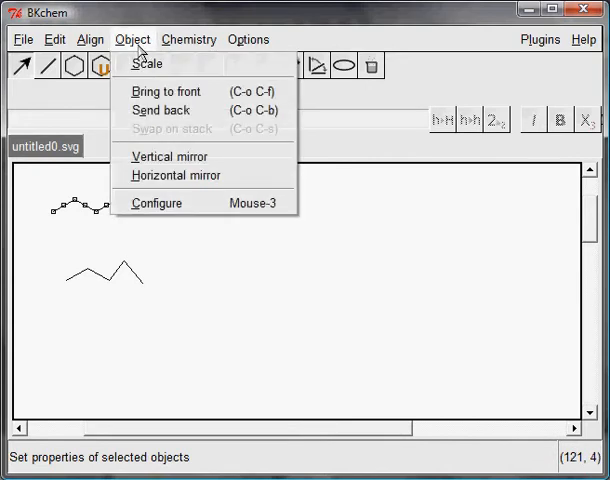
left_click(156, 204)
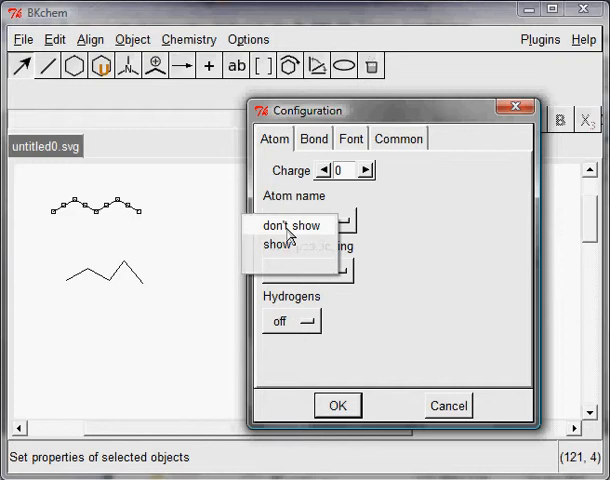
left_click(280, 244)
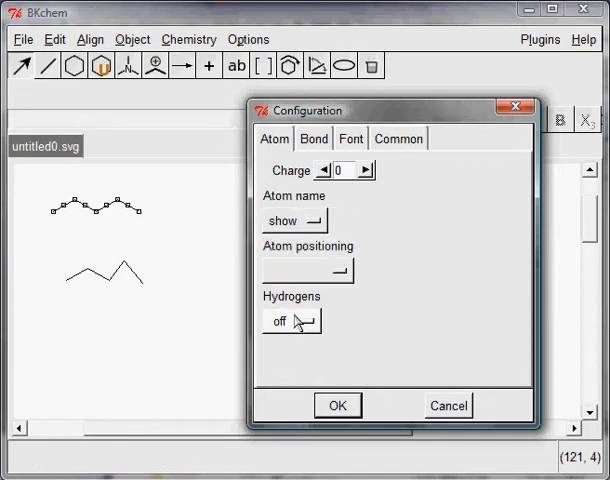
left_click(292, 322)
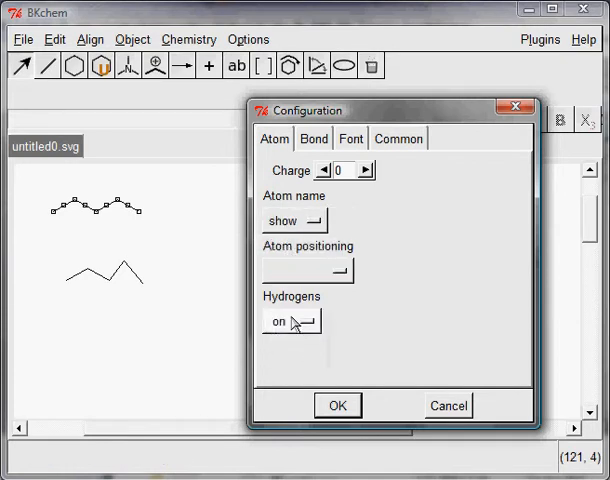
left_click(288, 322)
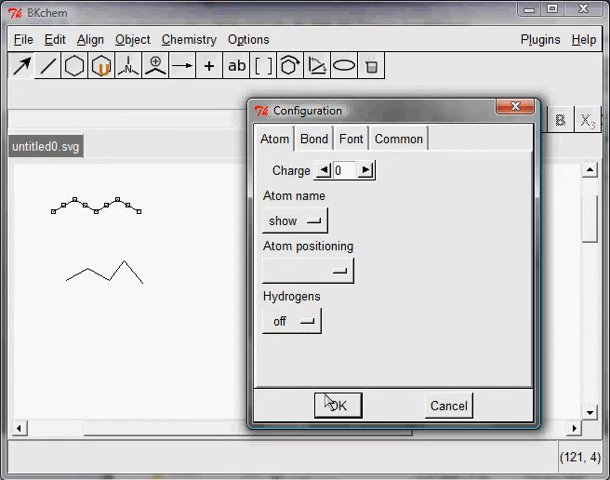
left_click(336, 404)
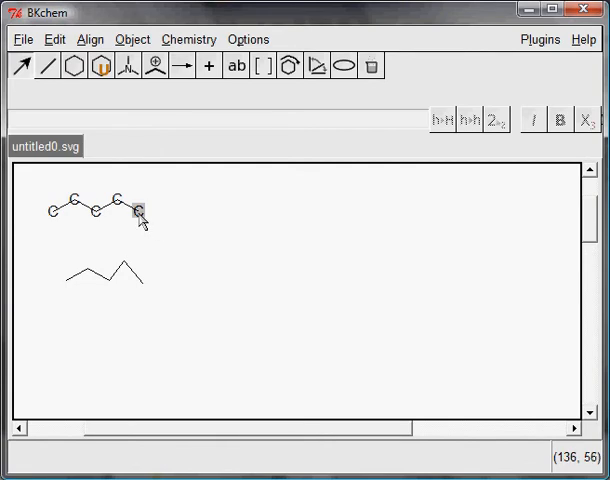
Step: Give the upper chain's last carbon a yellow area colour, then bring up the first atom's options
right_click(138, 212)
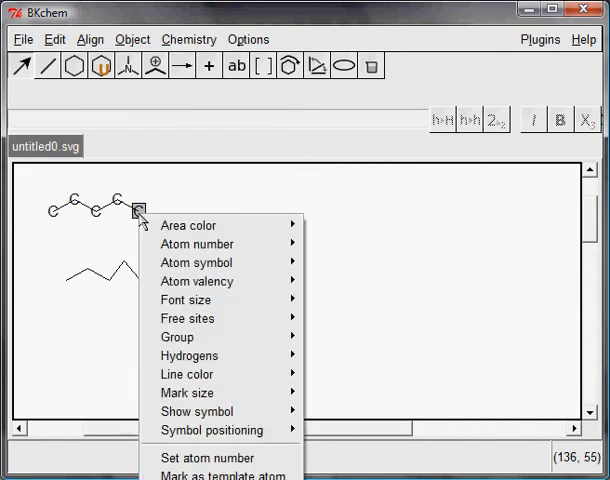
mouse_move(188, 224)
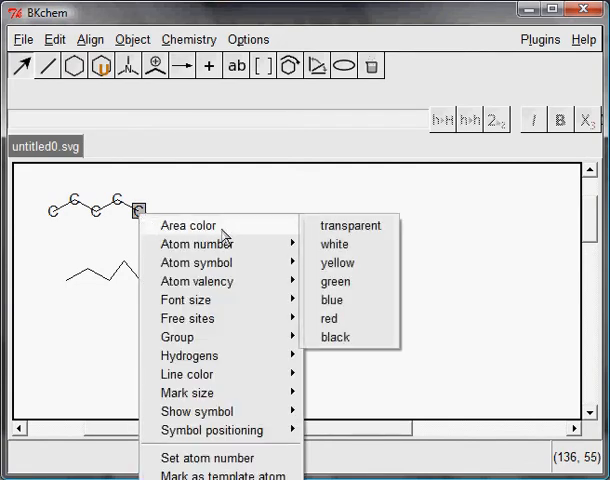
left_click(336, 262)
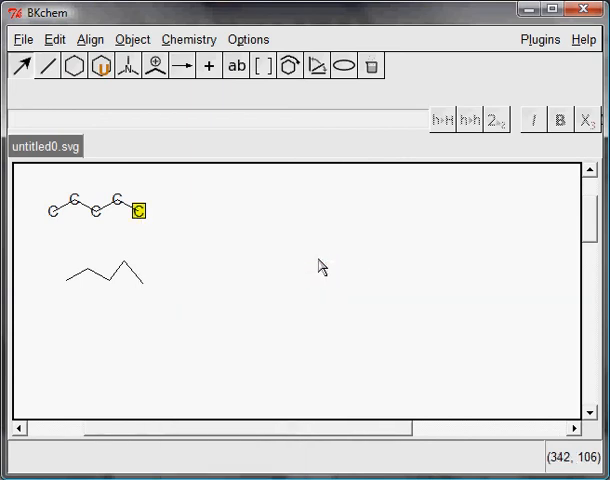
right_click(52, 212)
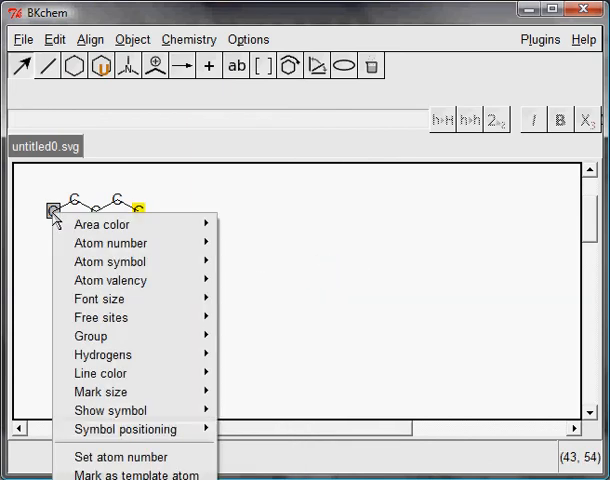
mouse_move(110, 244)
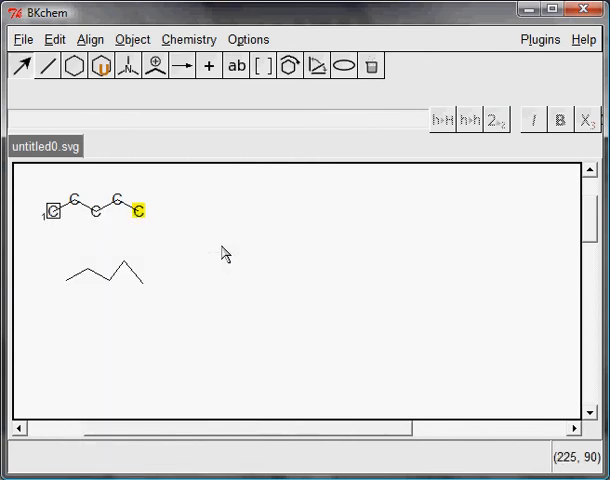
right_click(70, 196)
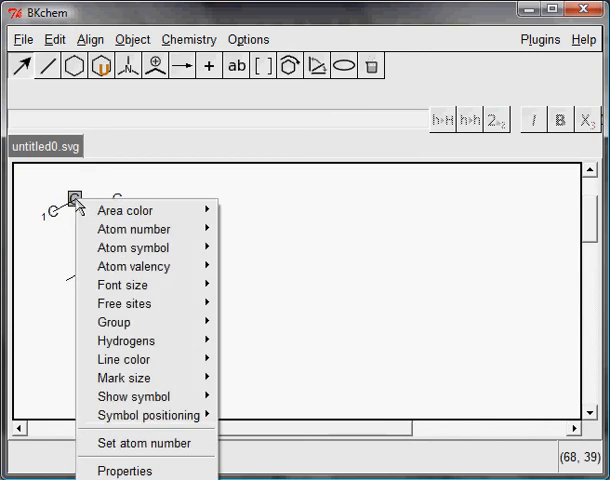